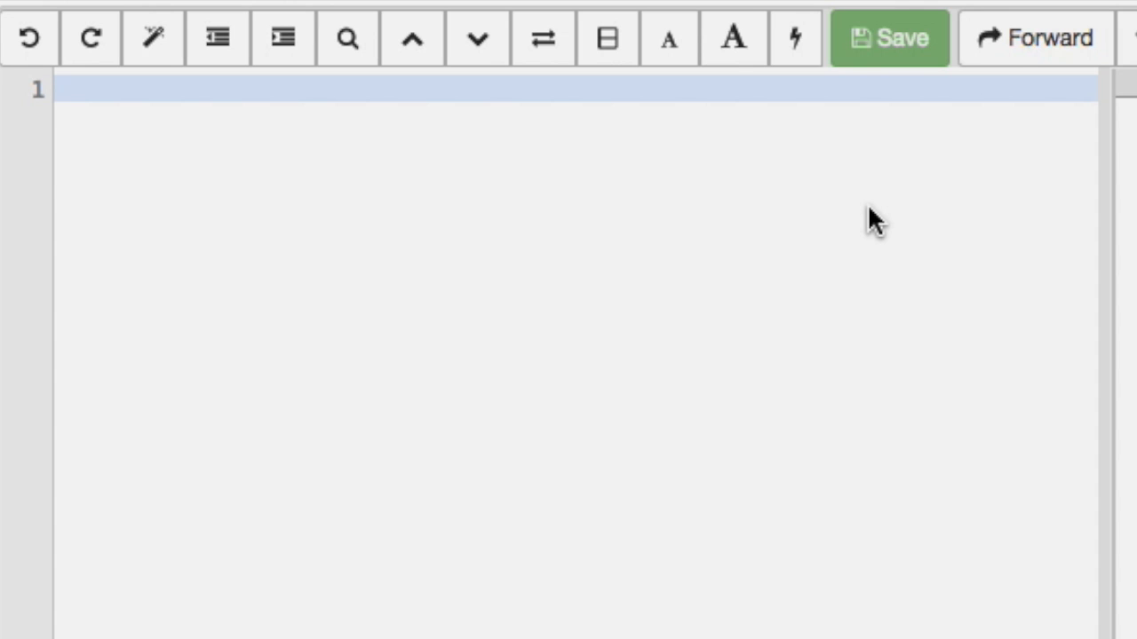
Step: Write the \documentclass{beamer} line followed by empty \begin{document} and \end{document} lines
text(\do)
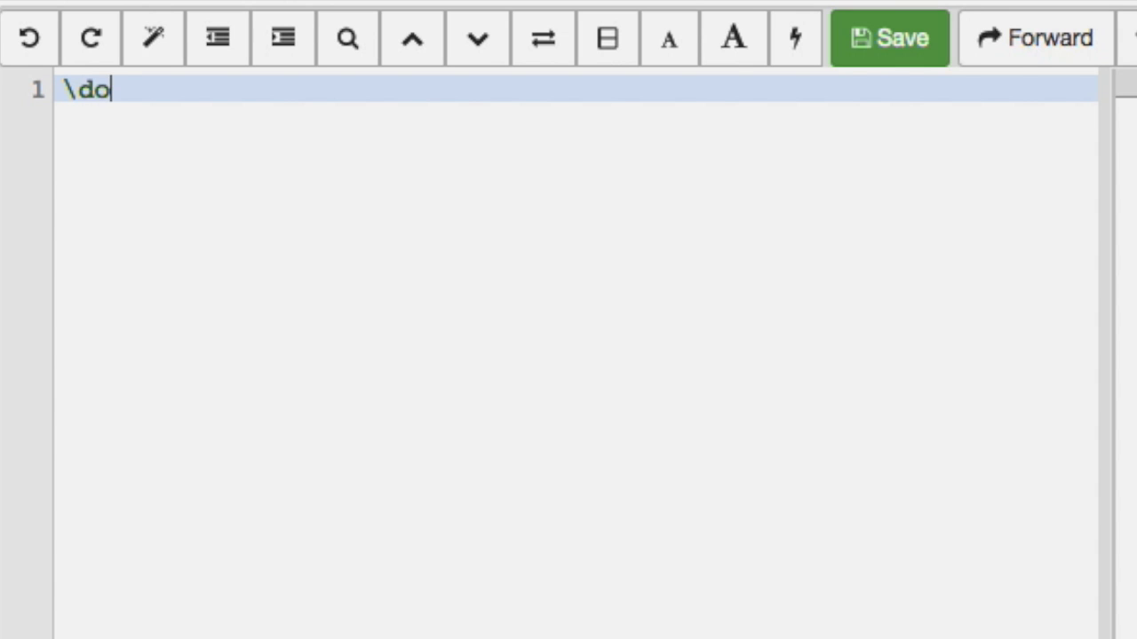
text(cumentc)
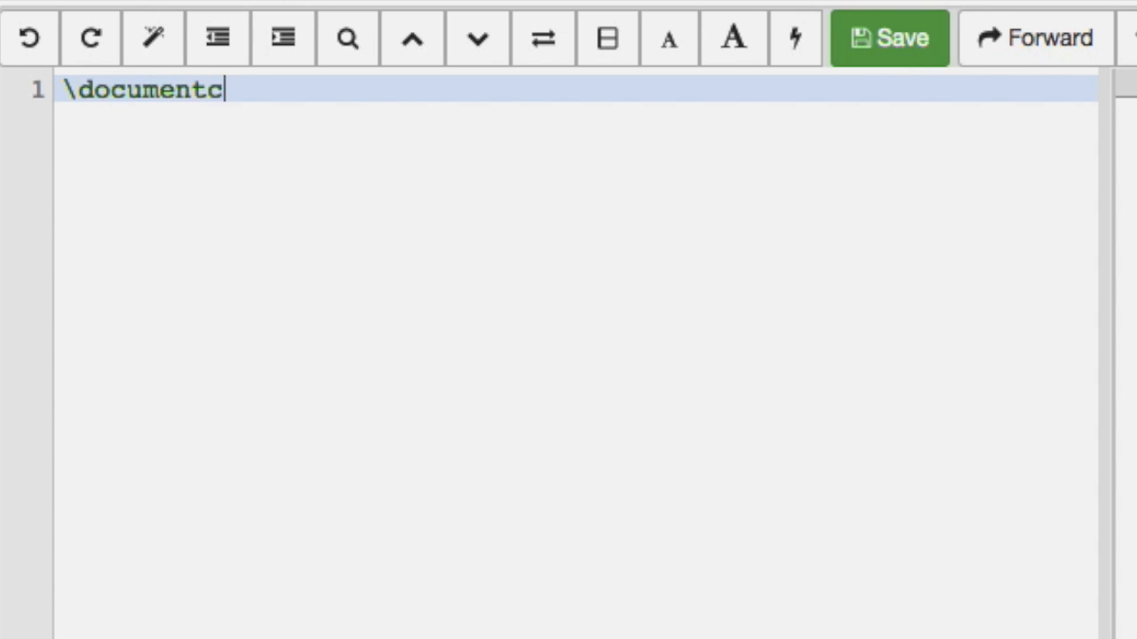
text(lass{})
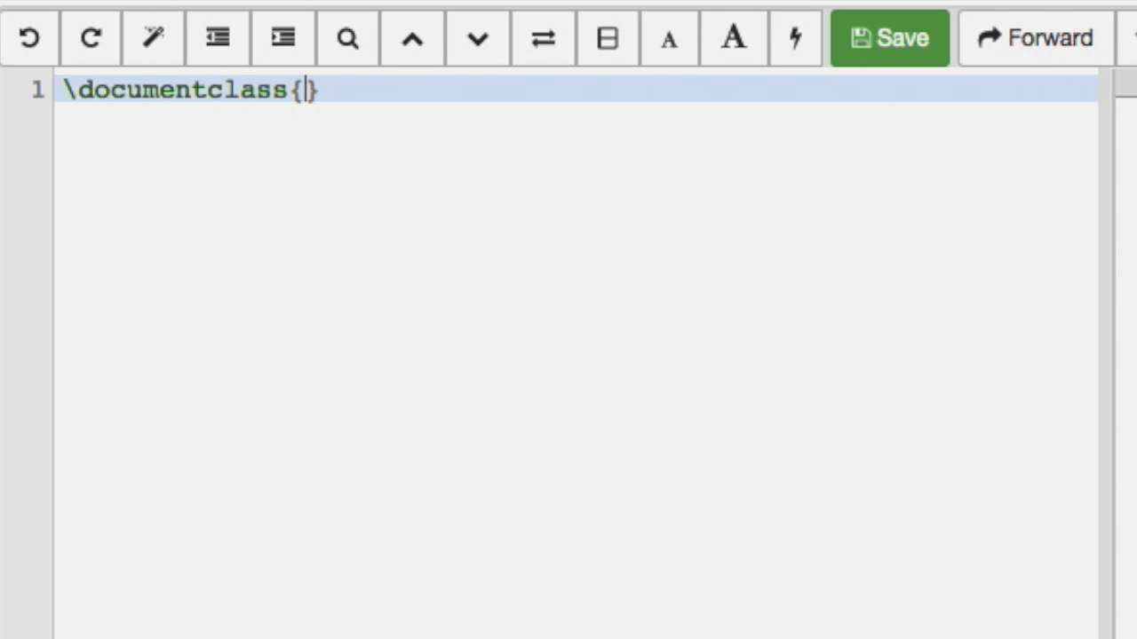
text(beamer)
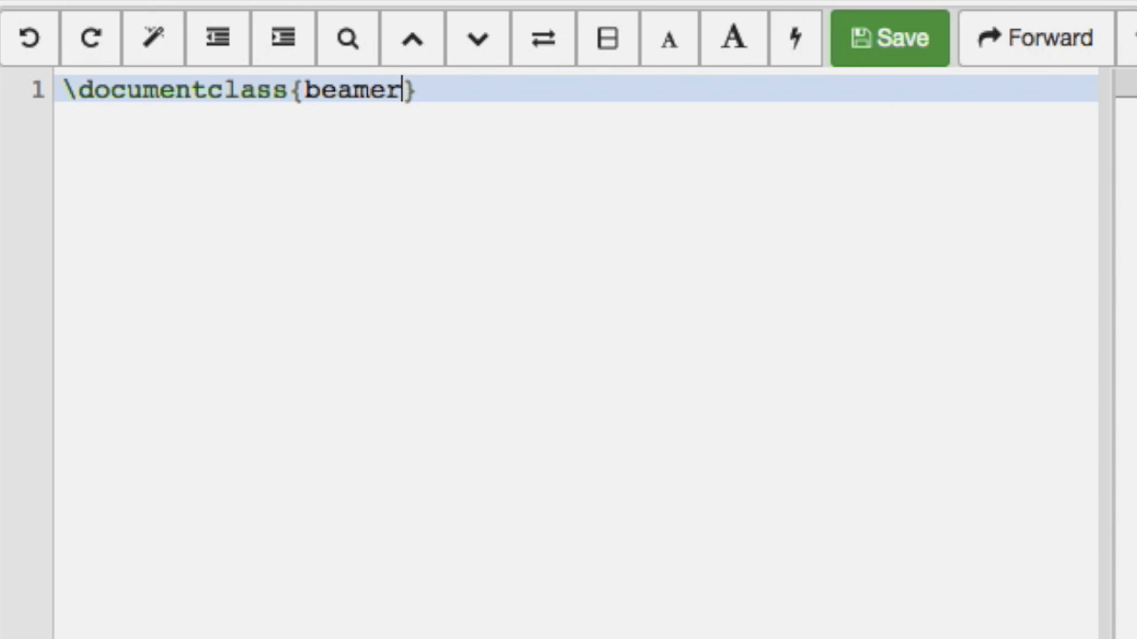
key(Enter)
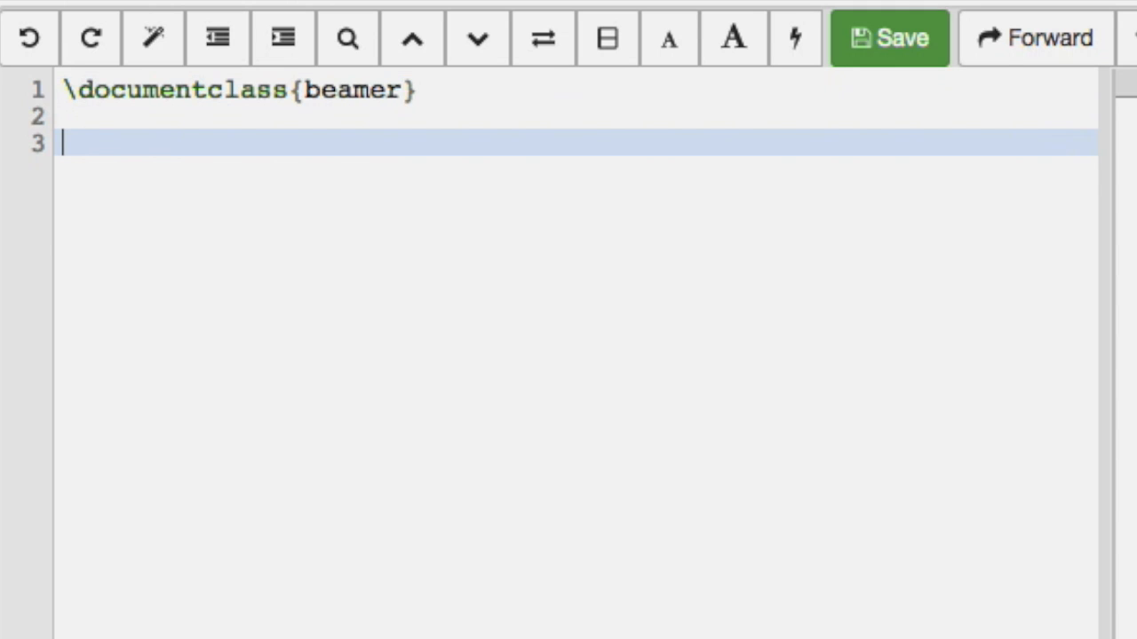
text(\begin{do)
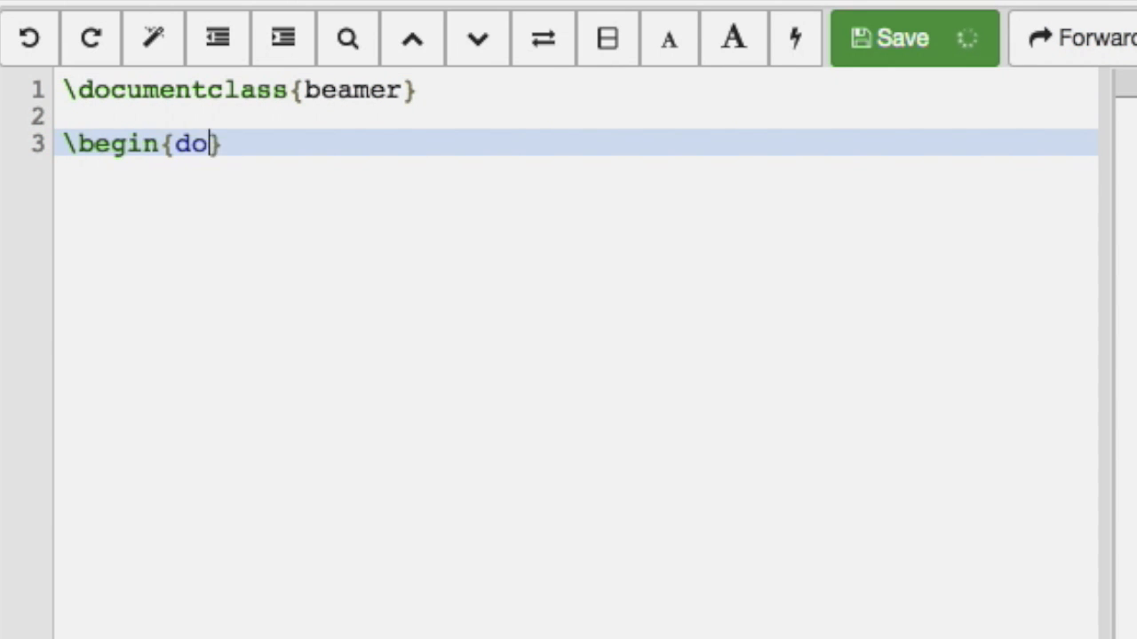
text(cument})
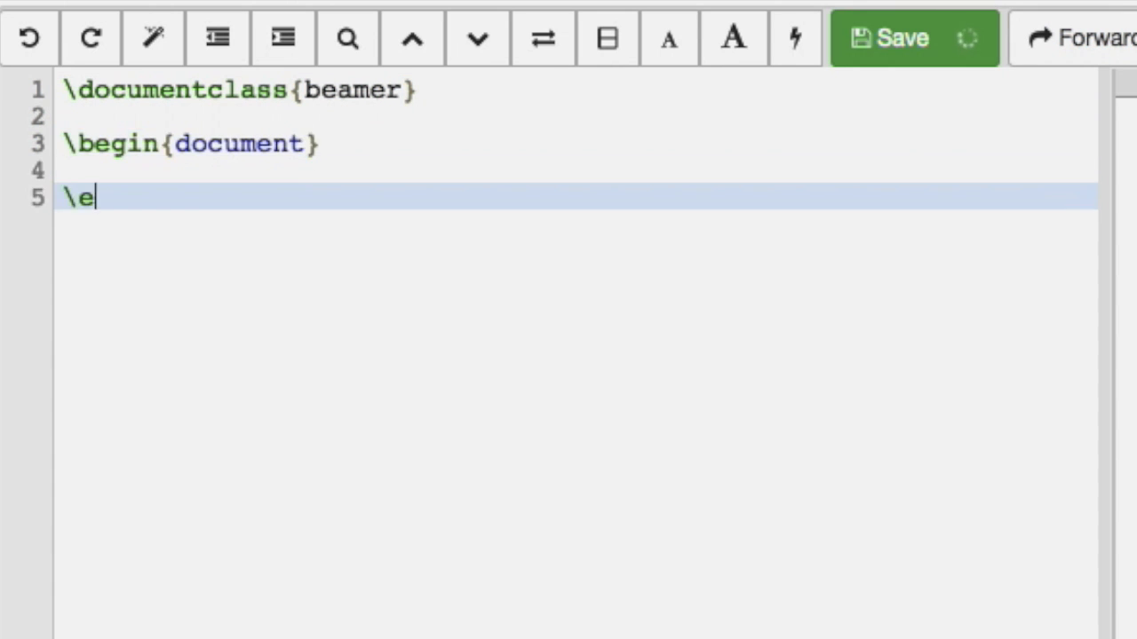
text(nd{document})
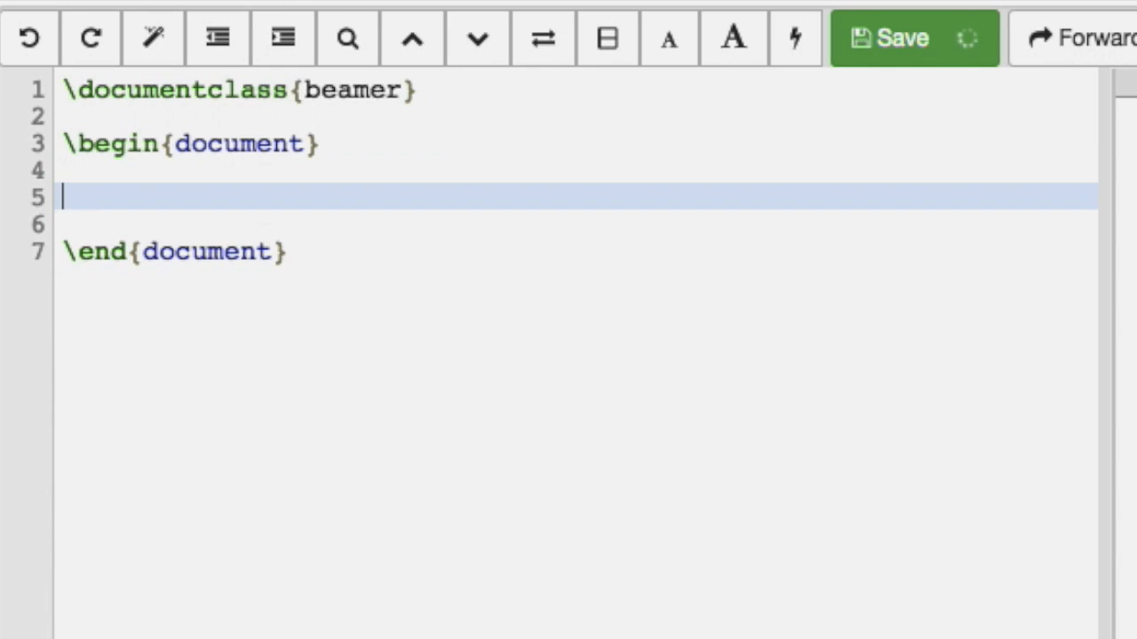
Step: Add \frame{This is my first slide} in the document body and start a \begin command below
text(\frame{)
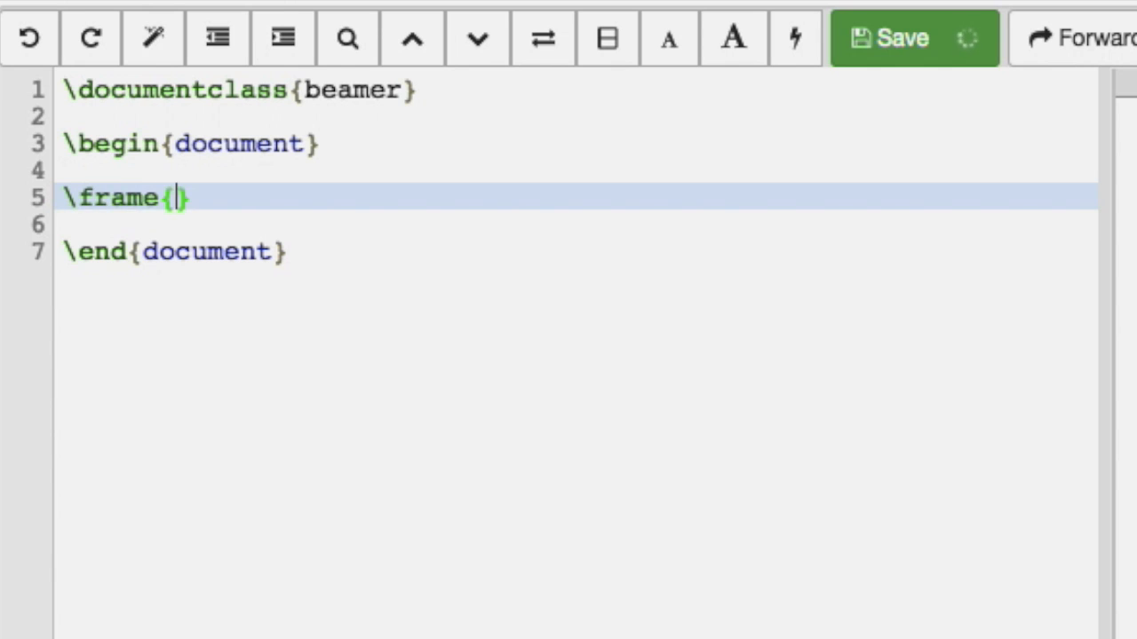
text(This is my)
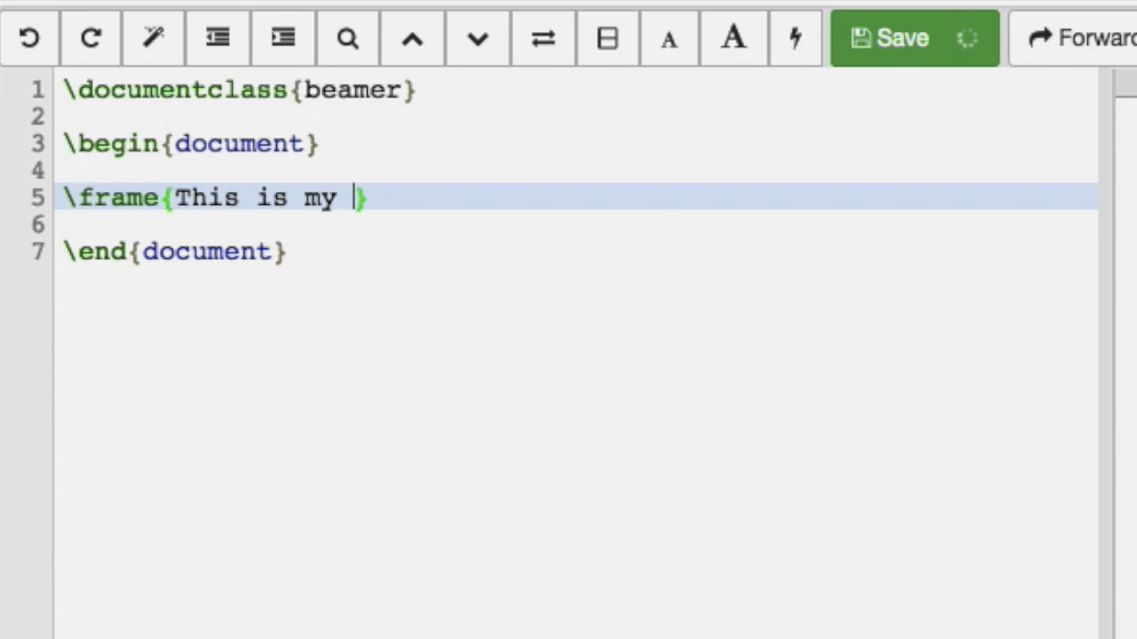
text(first slide)
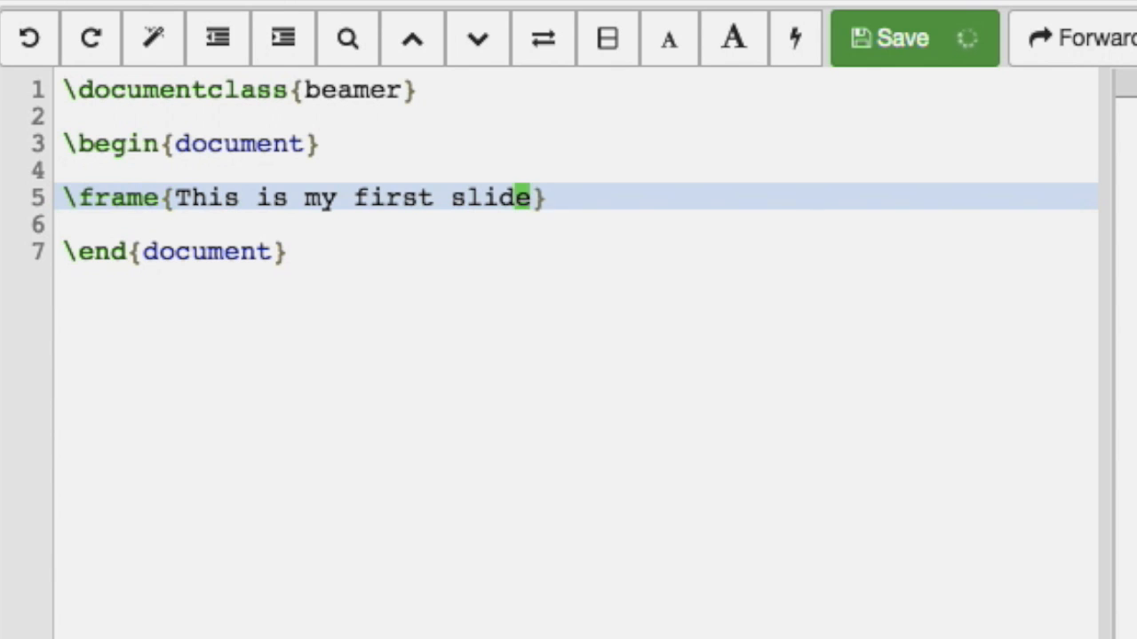
text(\begin)
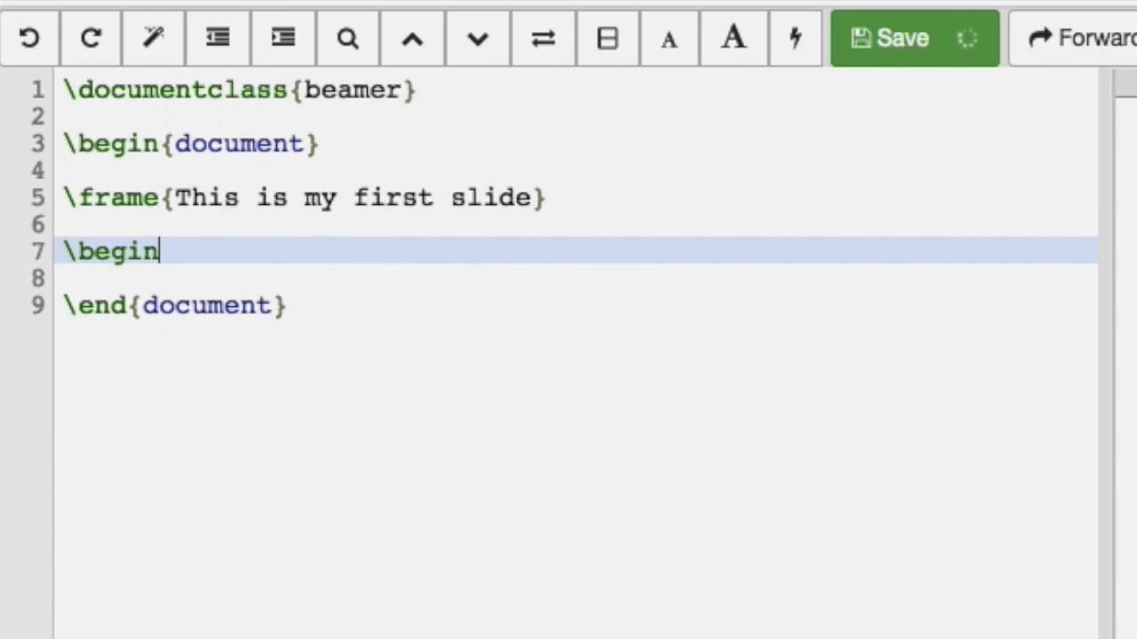
Step: Create a \begin{frame} block and type 'This is my second sli' inside it
text({frame})
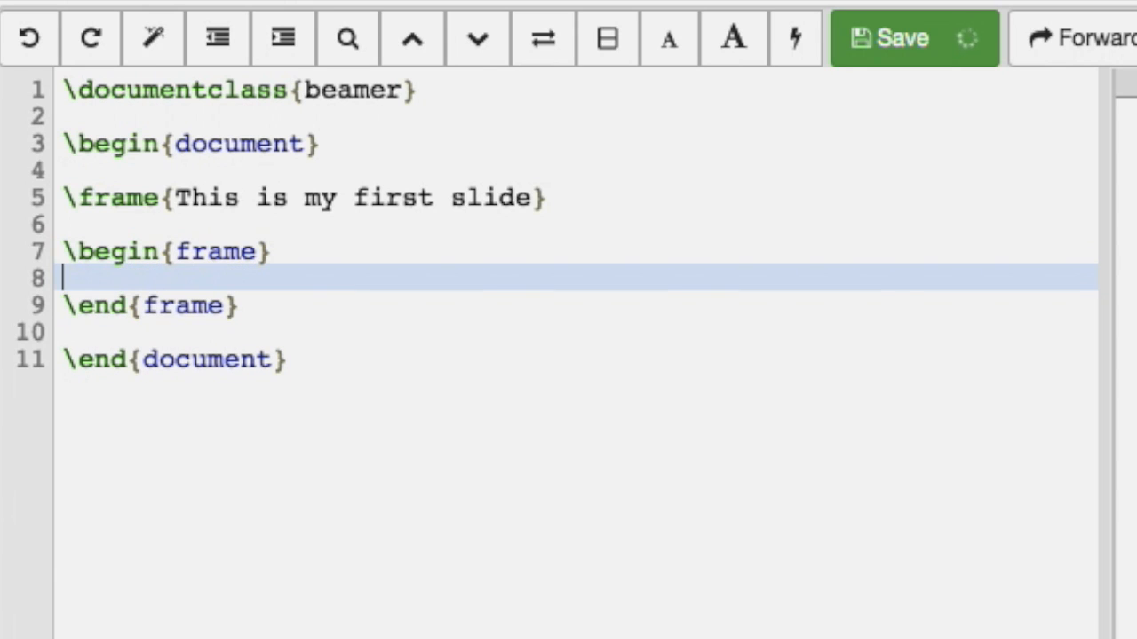
text(This)
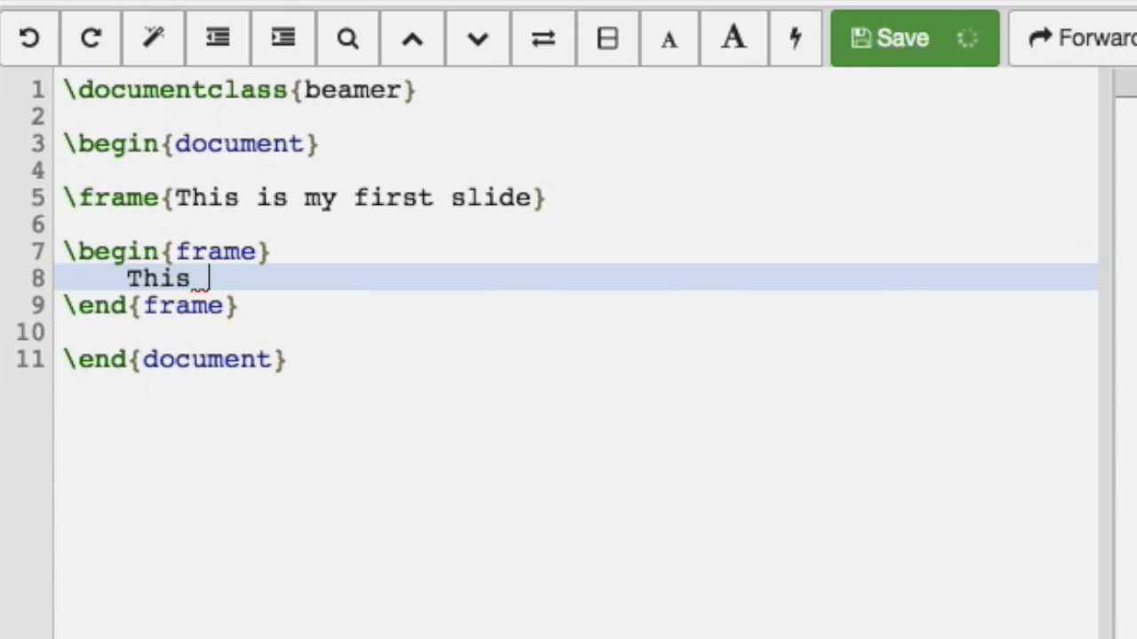
text(is my second sli)
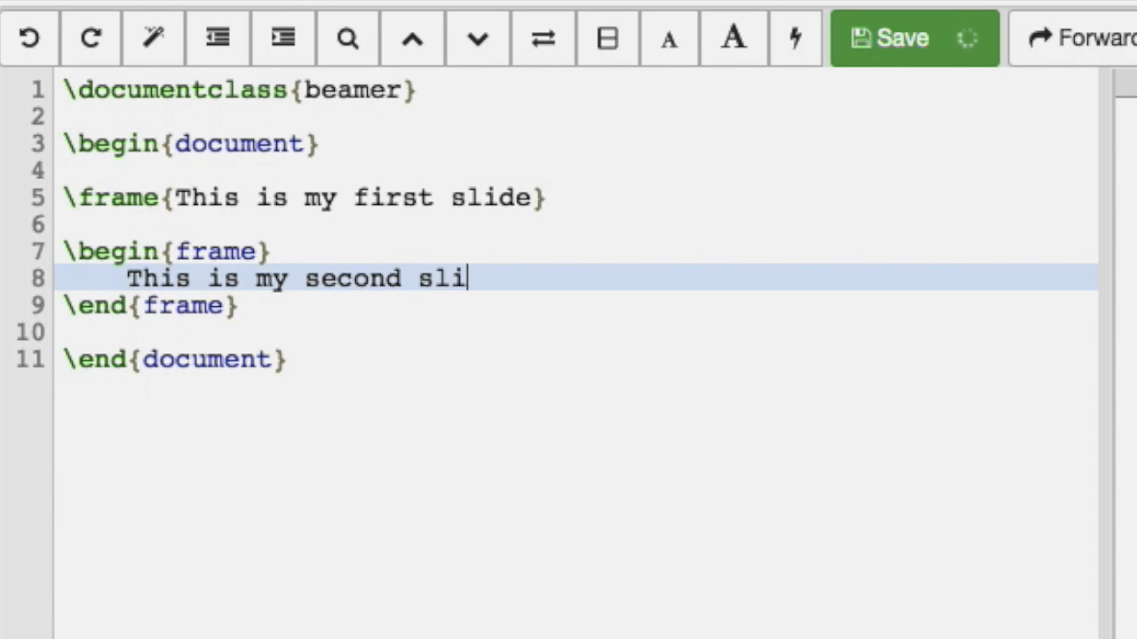